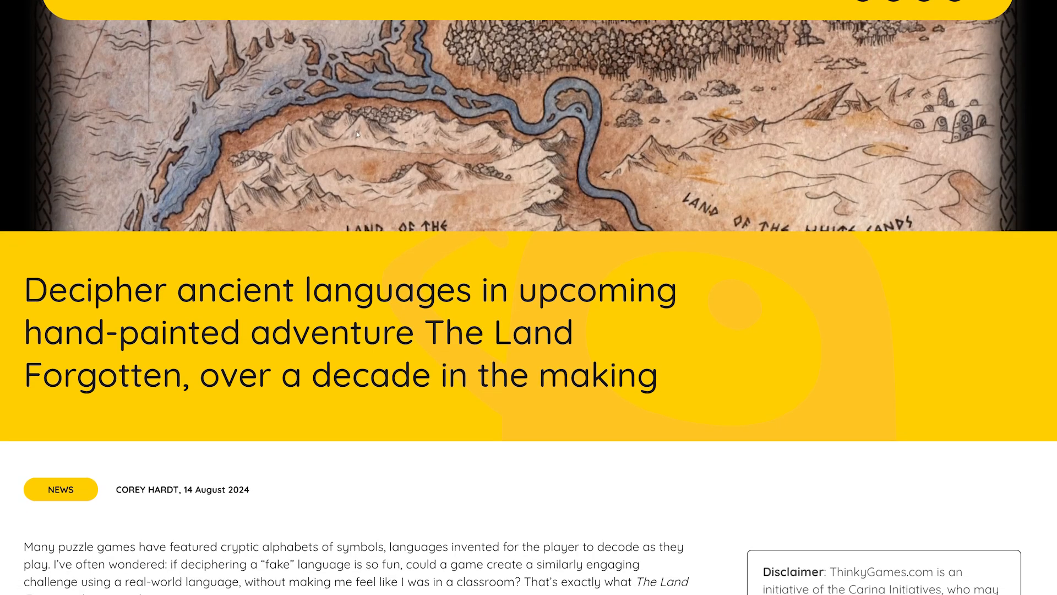
Step: Run the failure case so the merge and rewrite rules play against the sums, failing on III + VIII
scroll("down", 3)
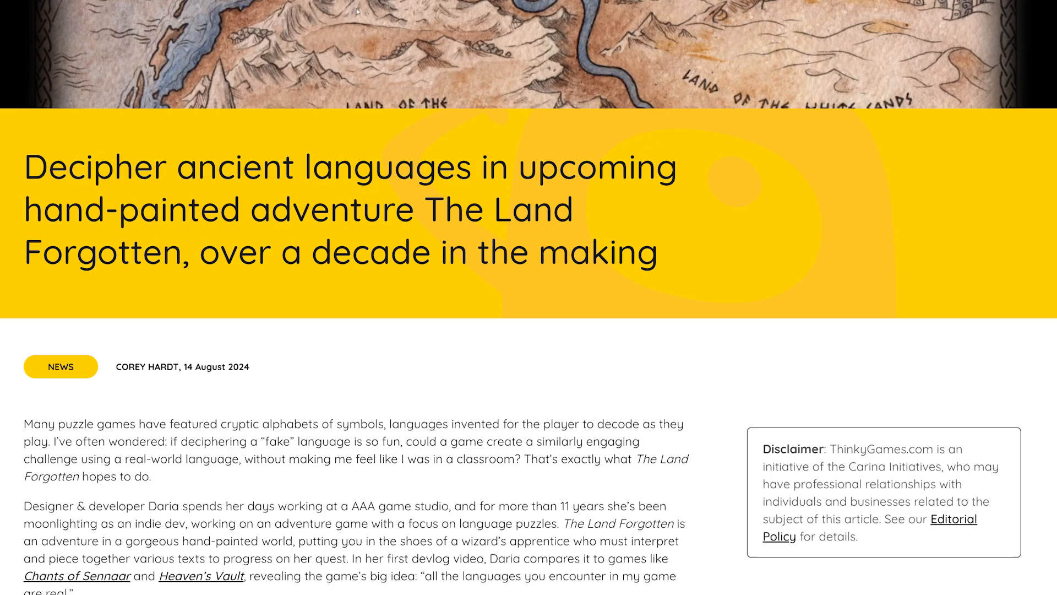
scroll("down", 3)
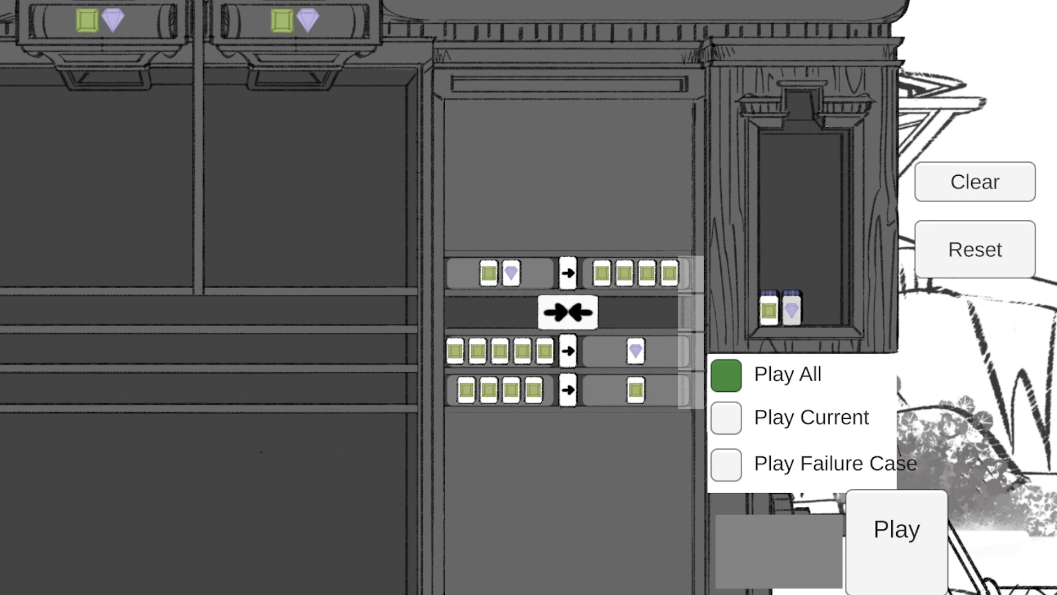
left_click(725, 464)
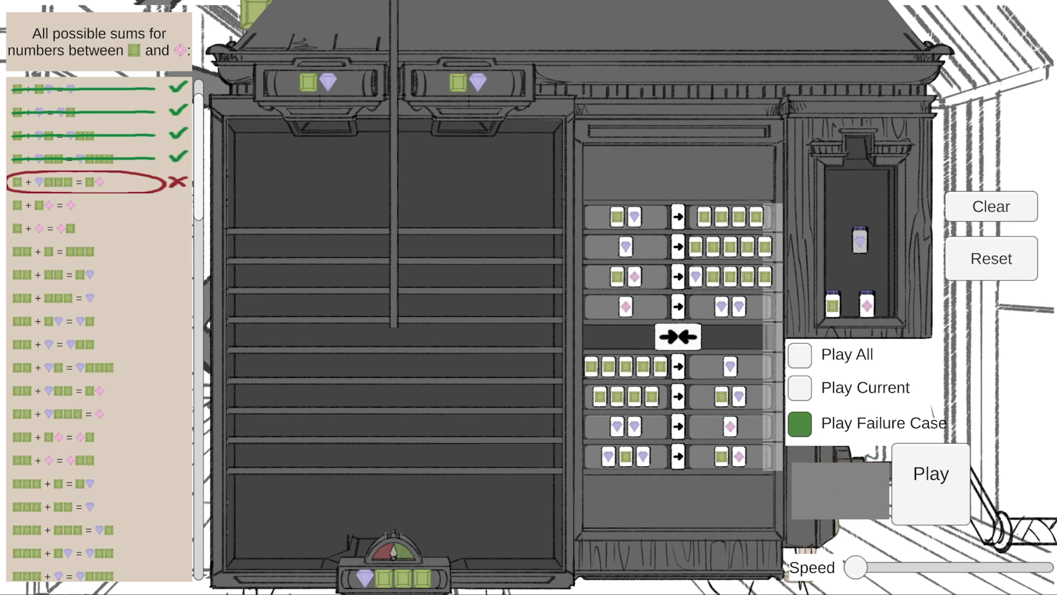
left_click(930, 473)
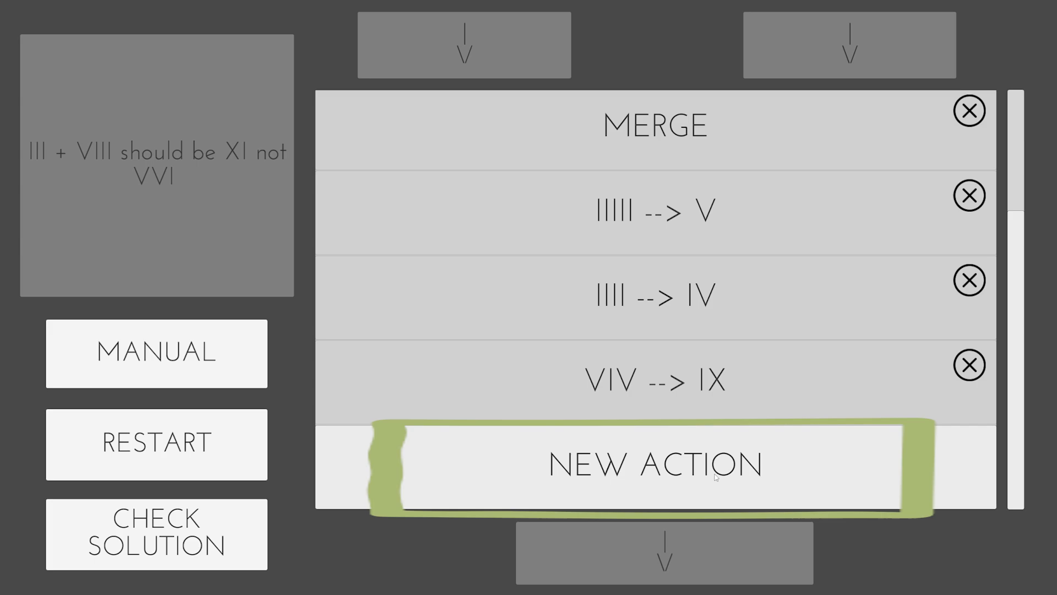
Step: Add a Merge action to the sequence and check the solution, which gives VIX for VIII + VI
left_click(654, 463)
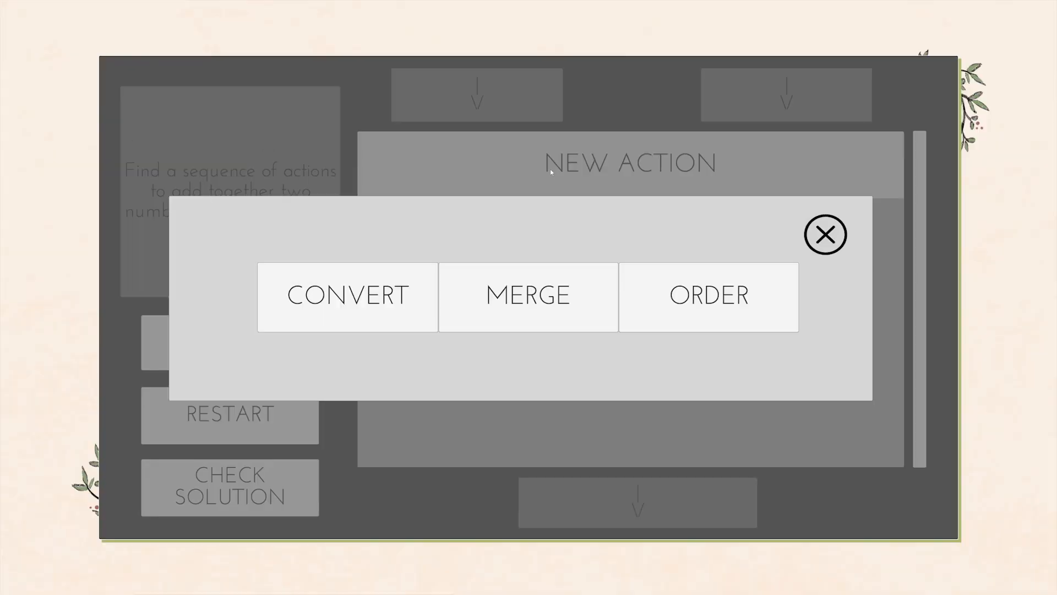
mouse_move(546, 307)
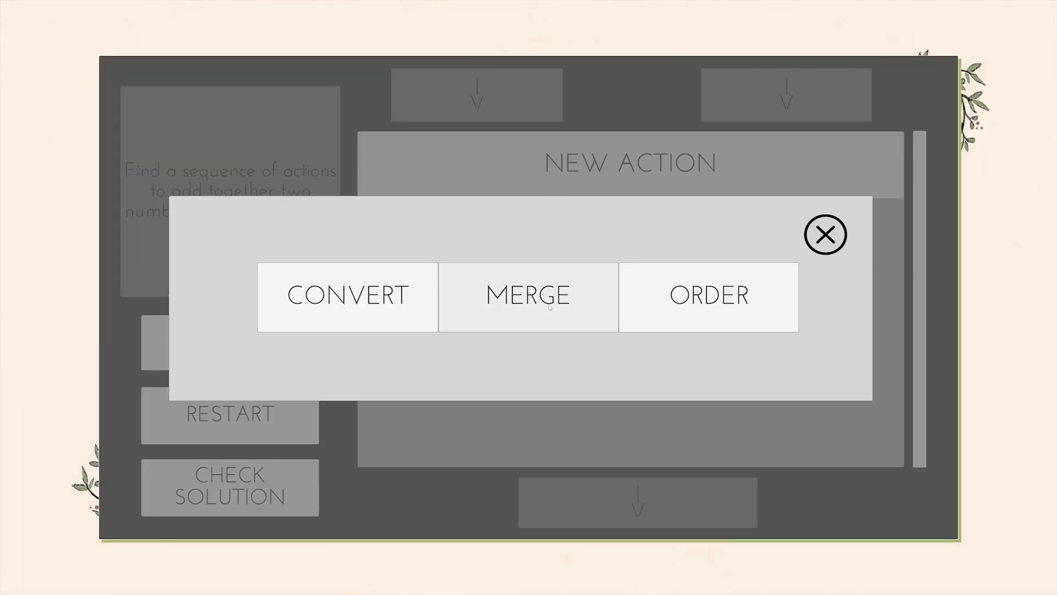
left_click(527, 295)
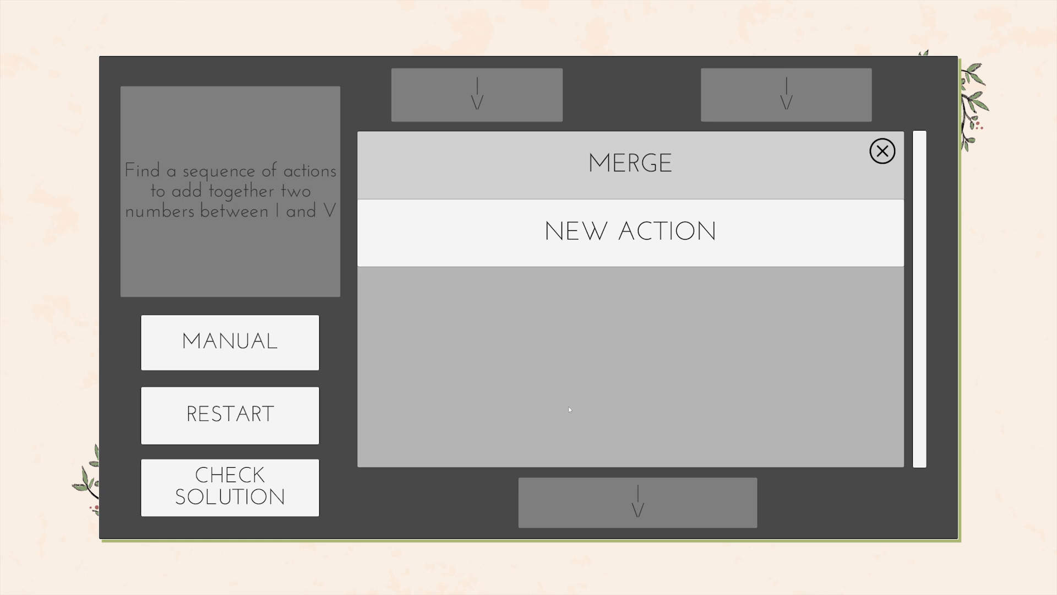
left_click(630, 230)
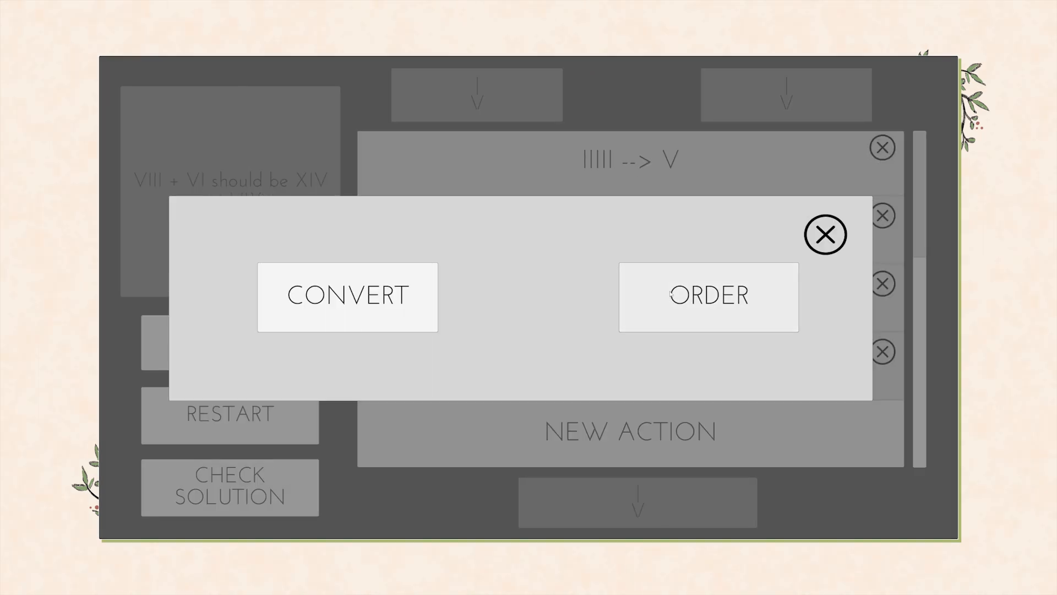
left_click(347, 296)
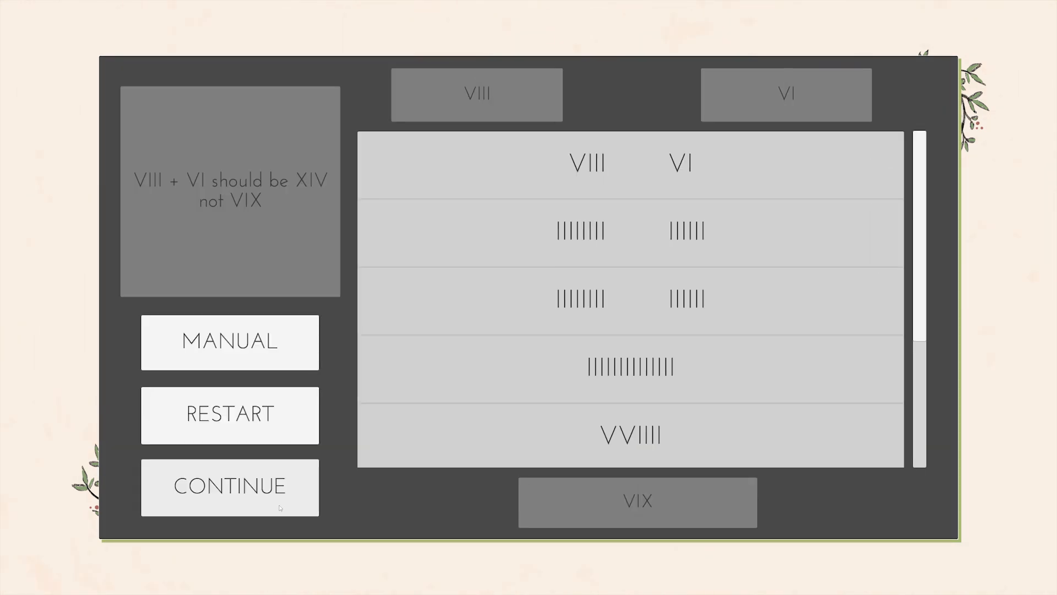
mouse_move(915, 281)
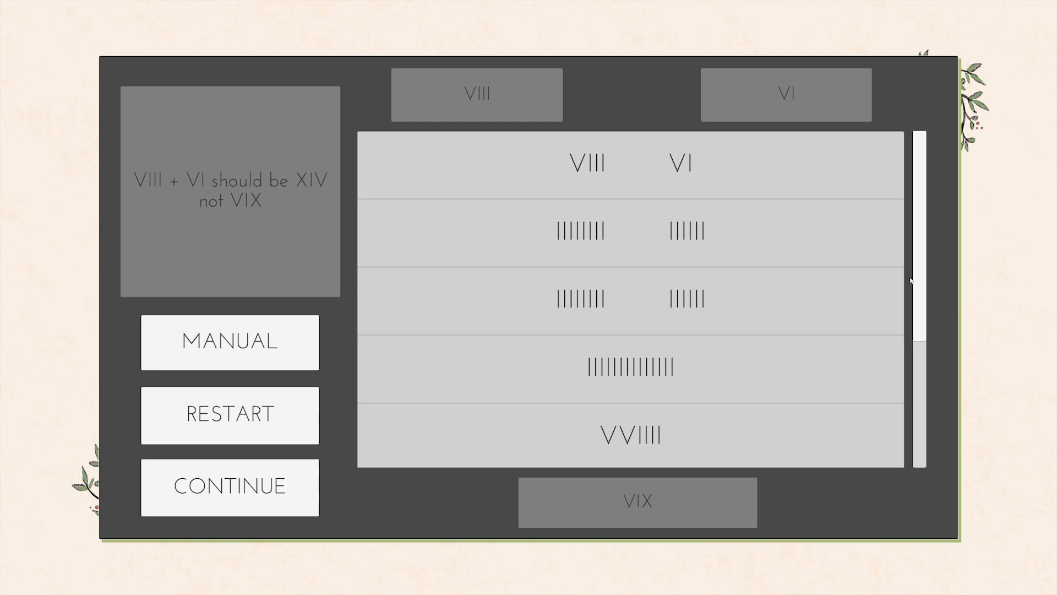
Step: Restart and rebuild the sequence as Convert IIII --> IV followed by a Merge action
left_click(229, 485)
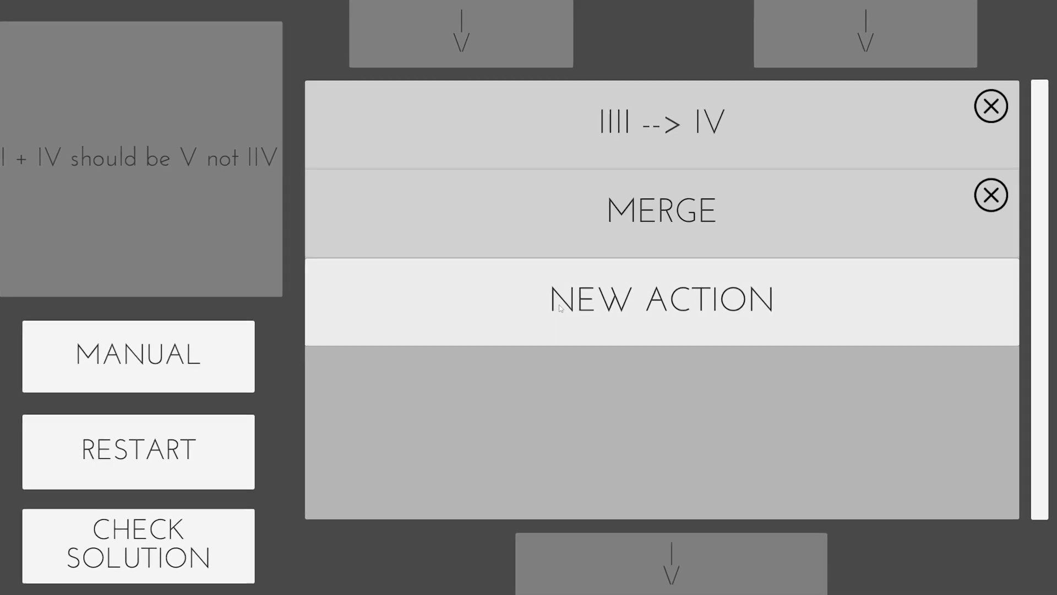
left_click(660, 299)
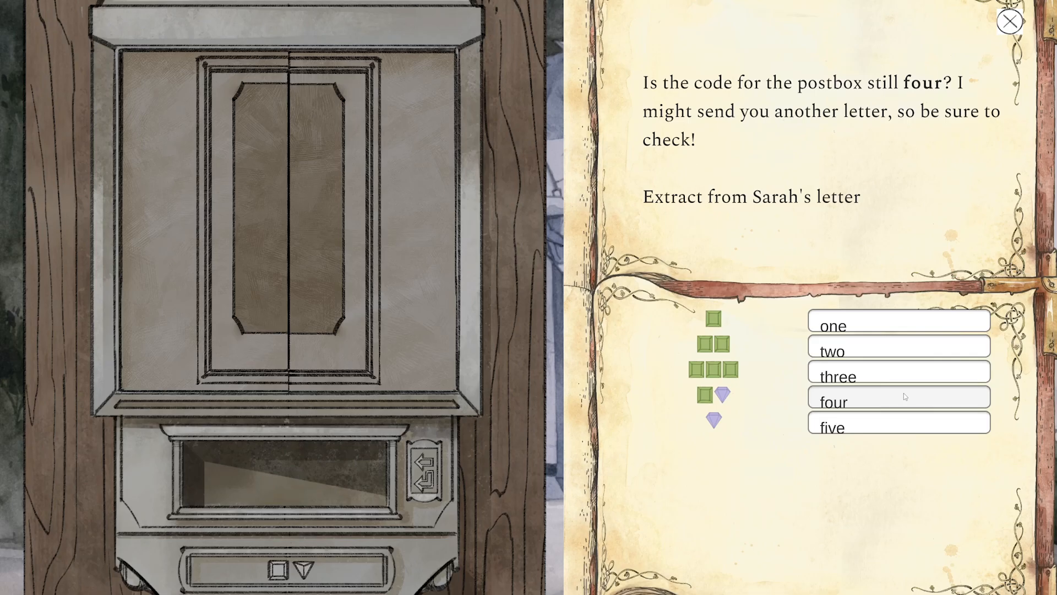
mouse_move(291, 544)
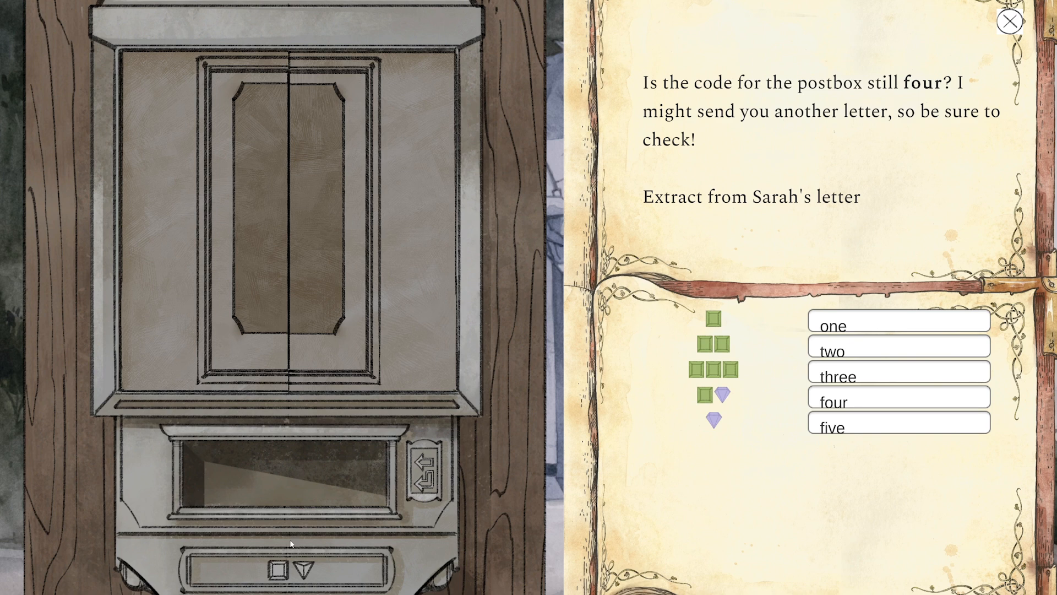
Step: Show the converter machine with the Southern Satrut numerals journal page and begin an IV to IIII rule
left_click(423, 470)
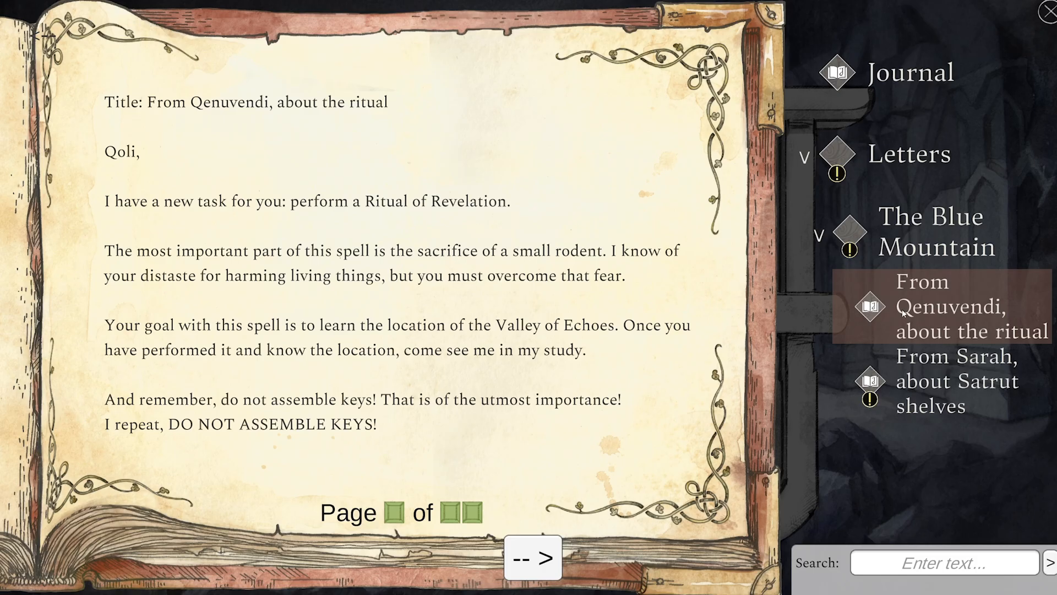
left_click(957, 379)
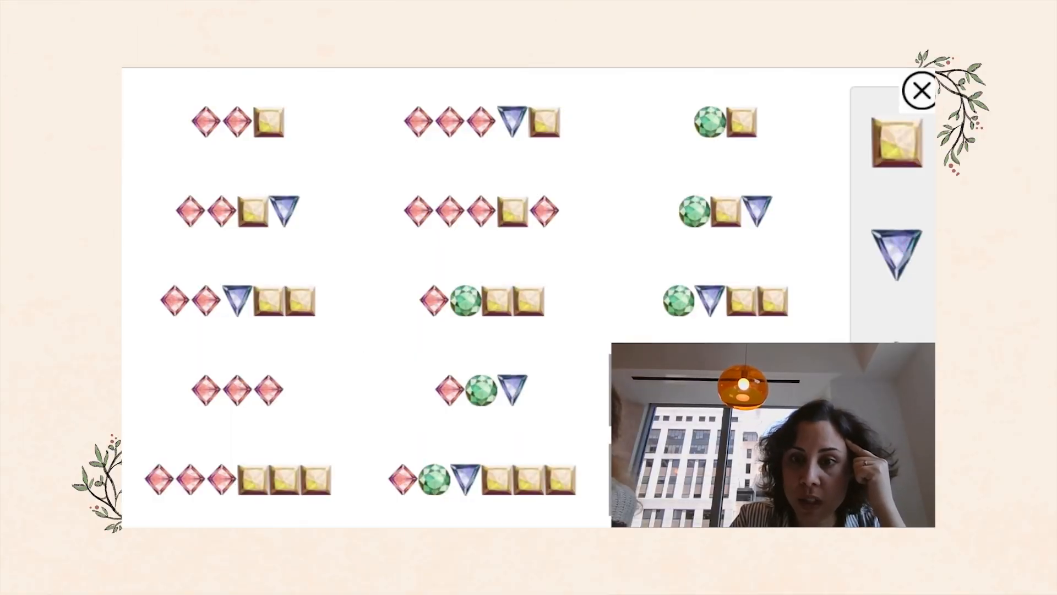
left_click(921, 89)
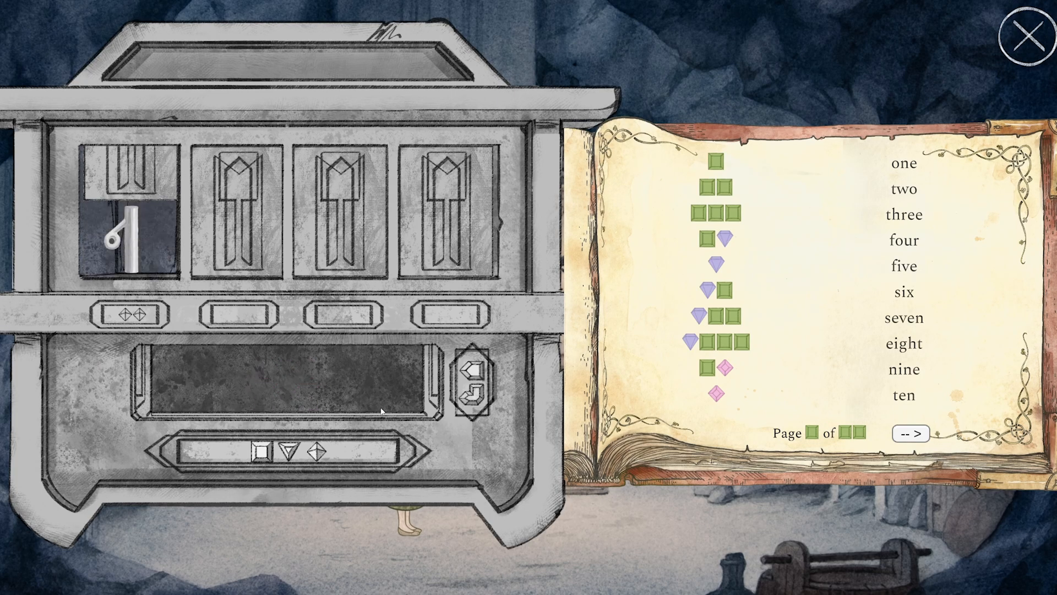
left_click(134, 209)
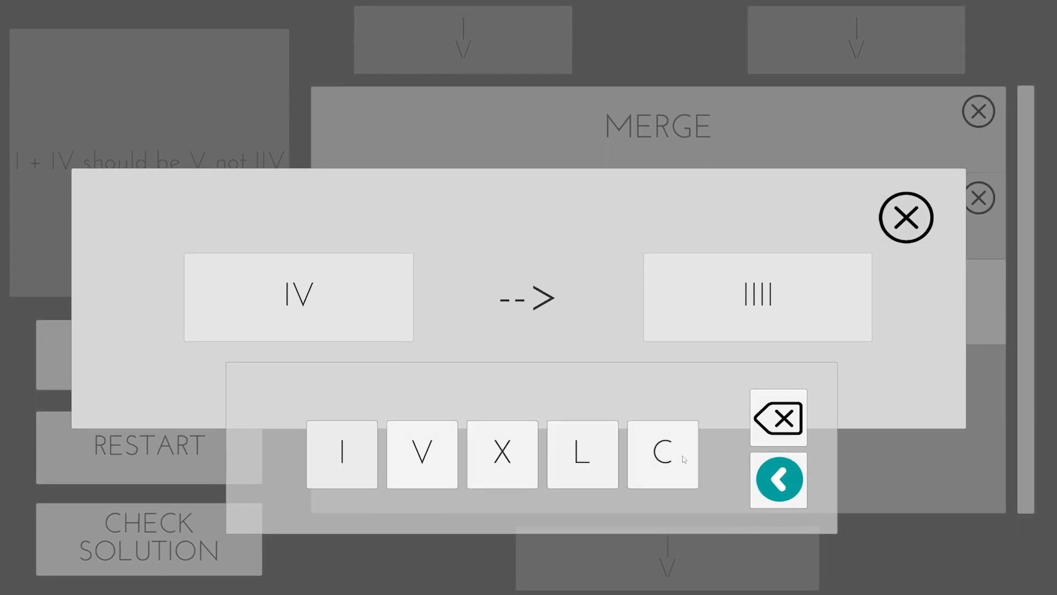
Step: Add the IV to IIII conversion and start another Convert action on the keypad
left_click(778, 479)
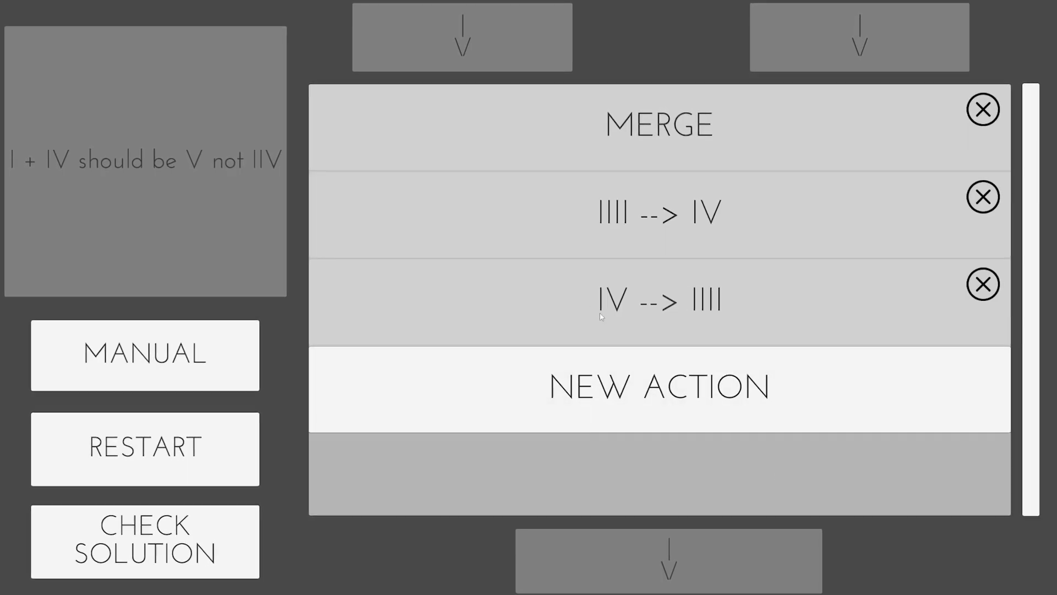
left_click(659, 387)
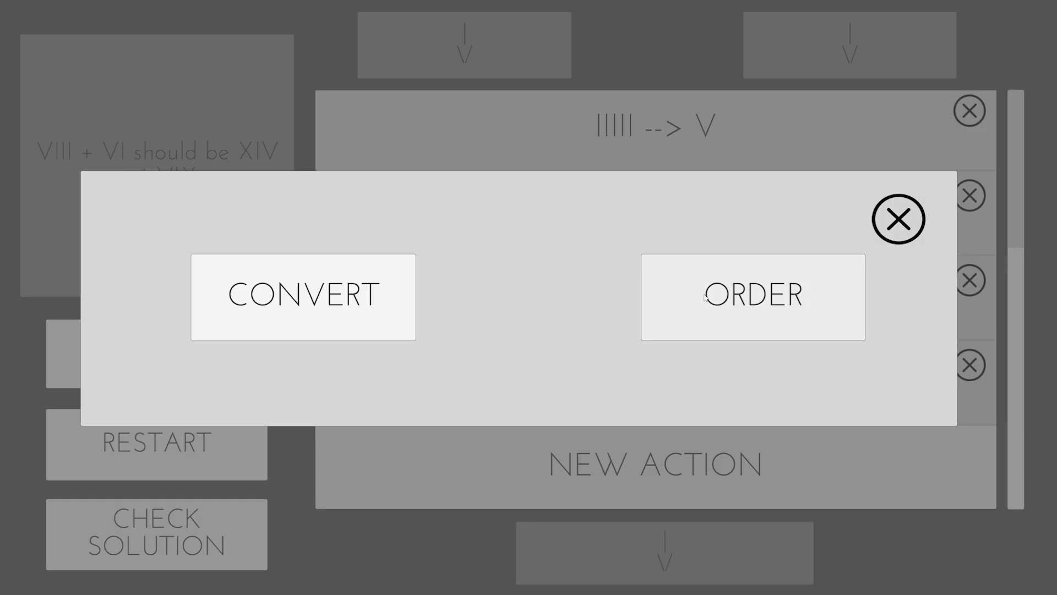
left_click(303, 296)
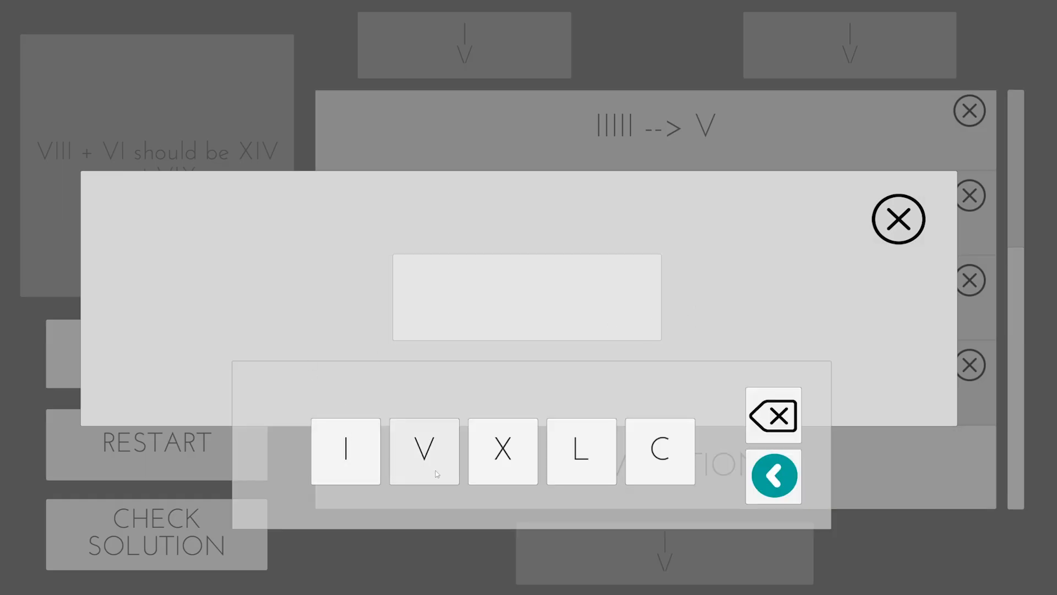
left_click(772, 476)
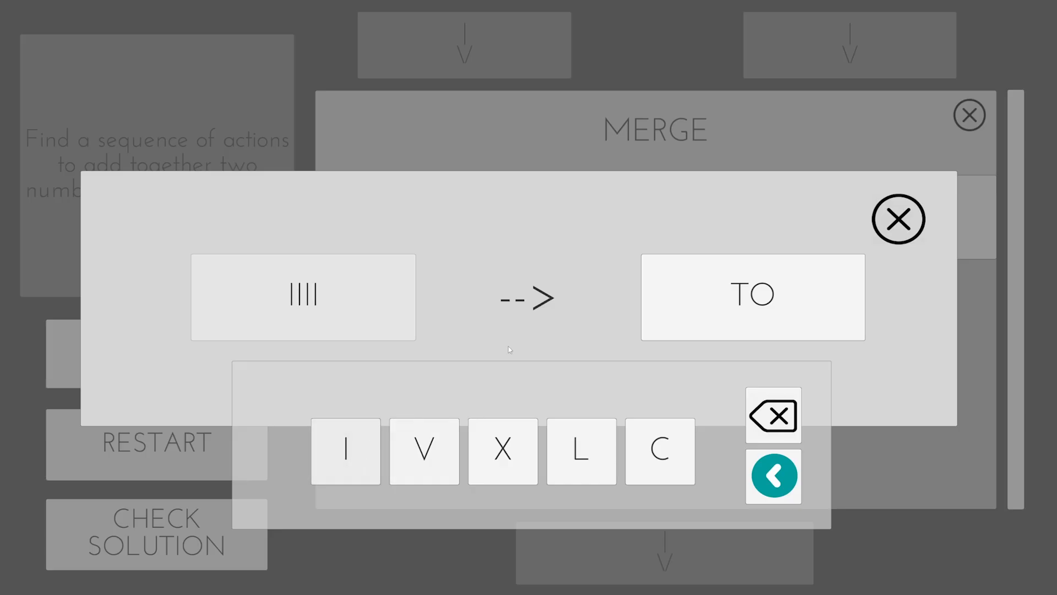
Step: Enter I as the conversion result, confirm it, and add a Merge step to the sequence
left_click(345, 452)
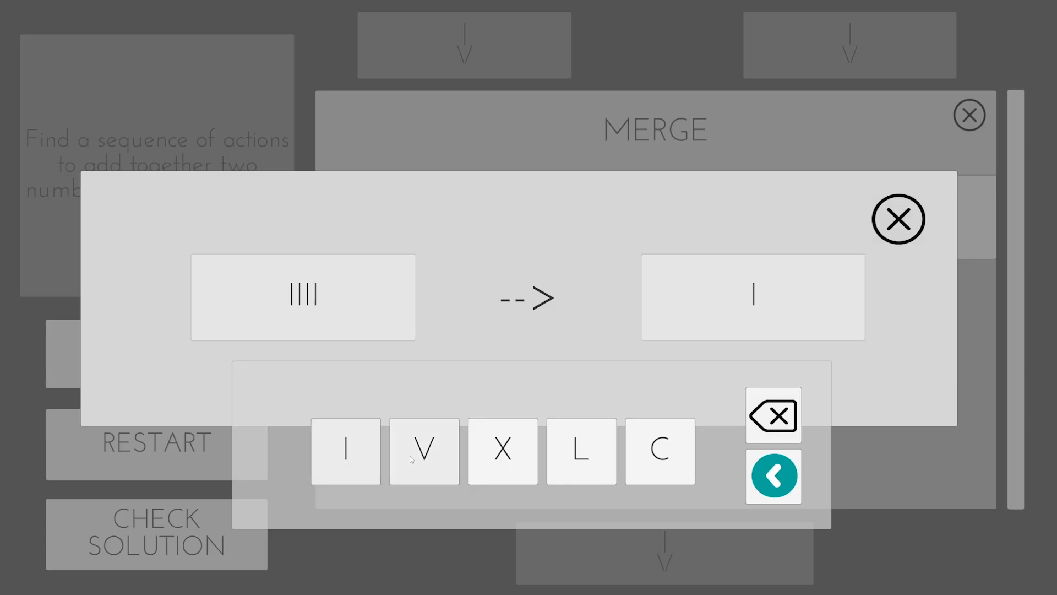
left_click(773, 476)
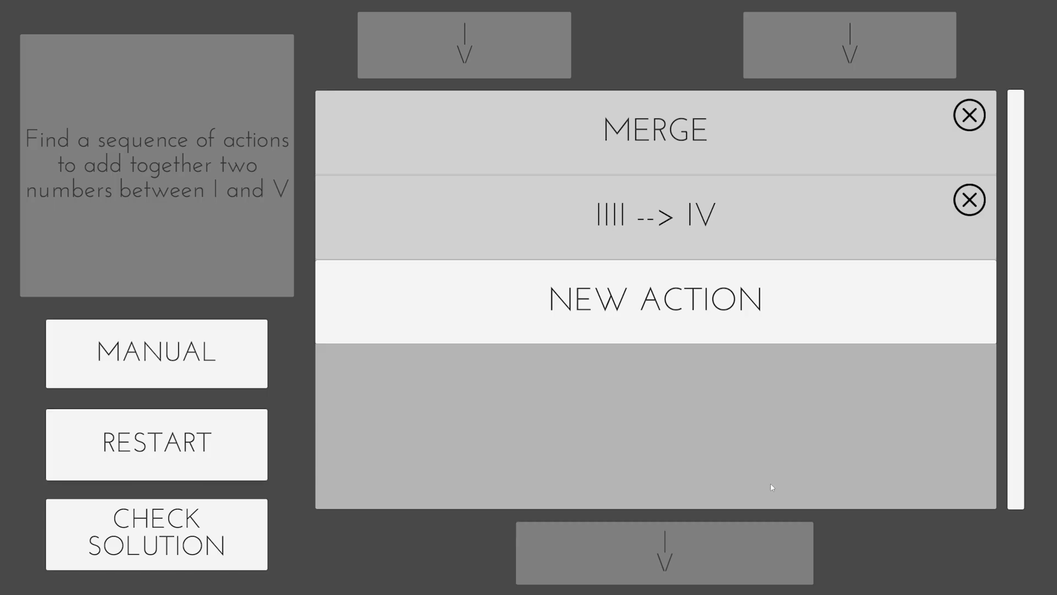
left_click(654, 300)
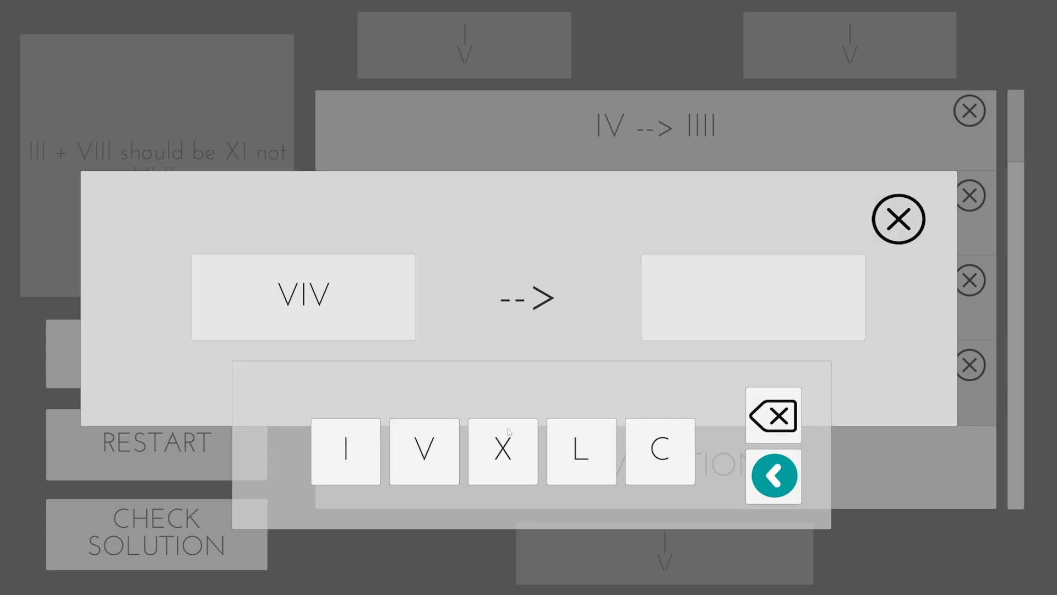
left_click(772, 476)
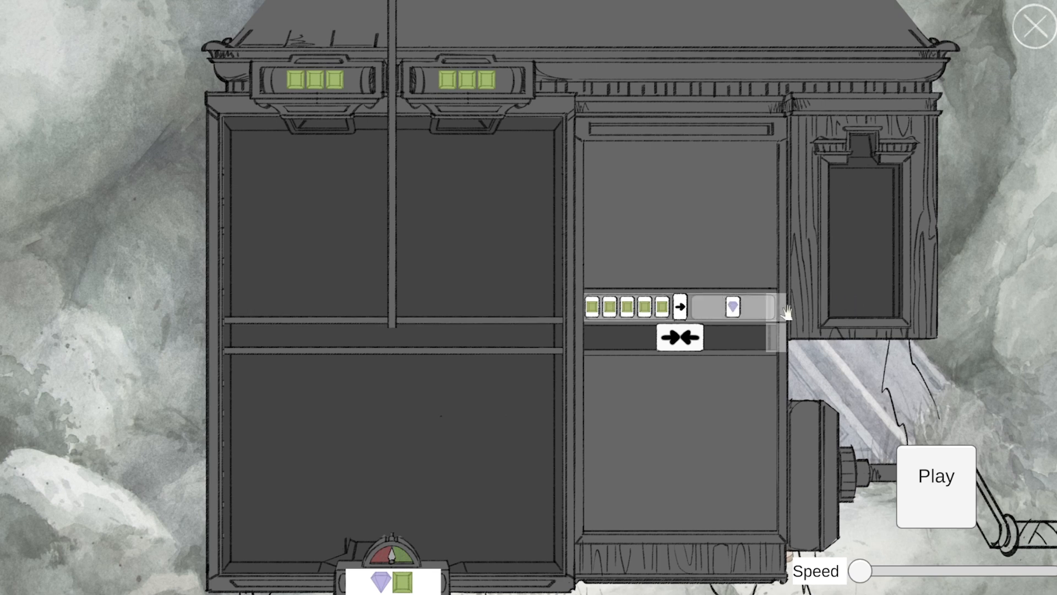
Step: Play the machine with a merge and a five-green-squares-to-purple-triangle rule
left_click(935, 484)
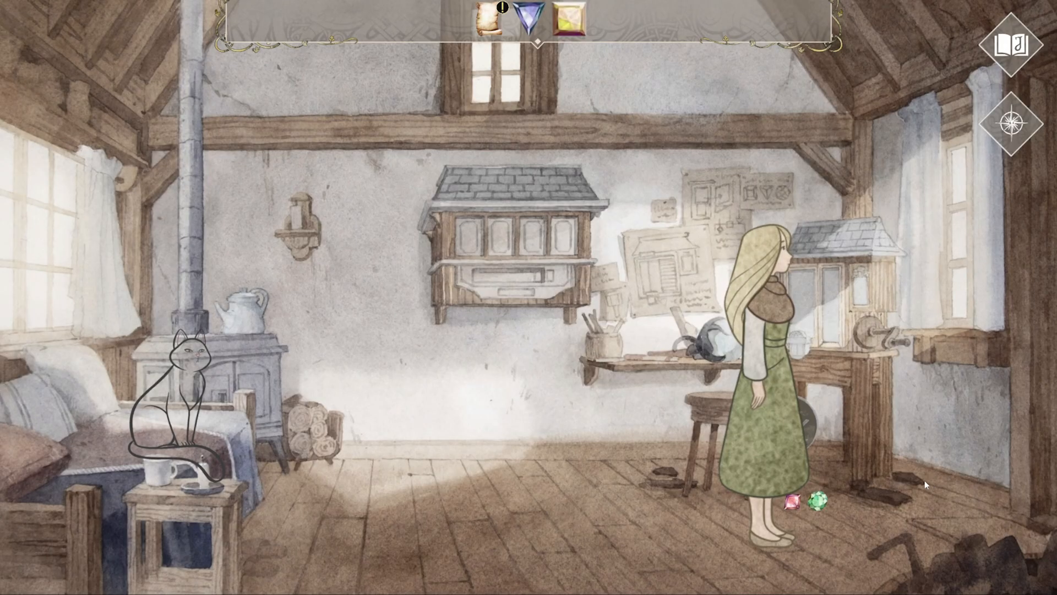
Step: Close the machine view and return to the cabin room scene
left_click(795, 502)
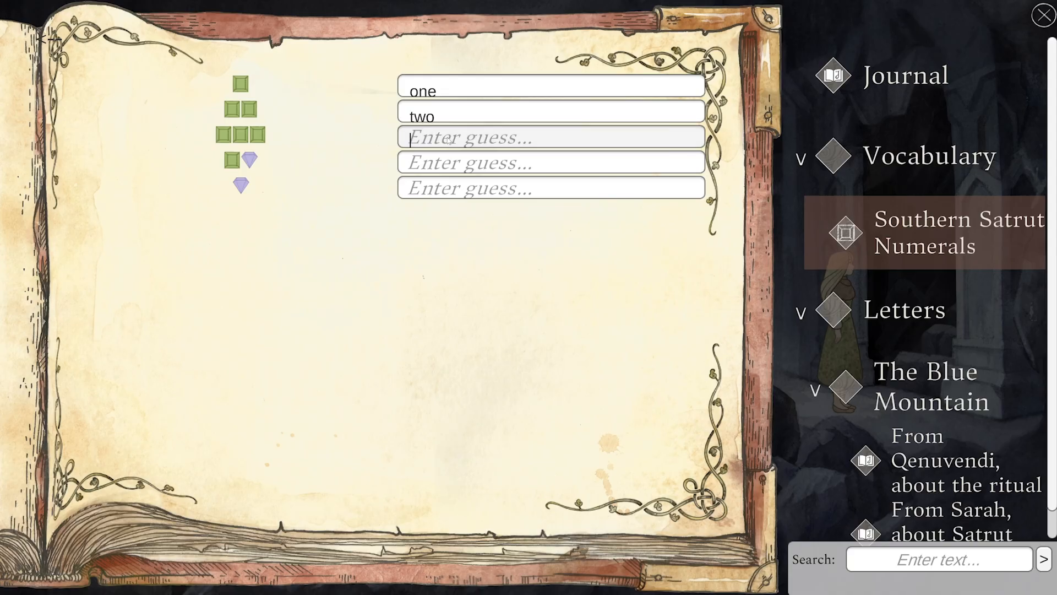
Step: Enter 'three' as the guess for the third gem numeral on the journal page
type("three")
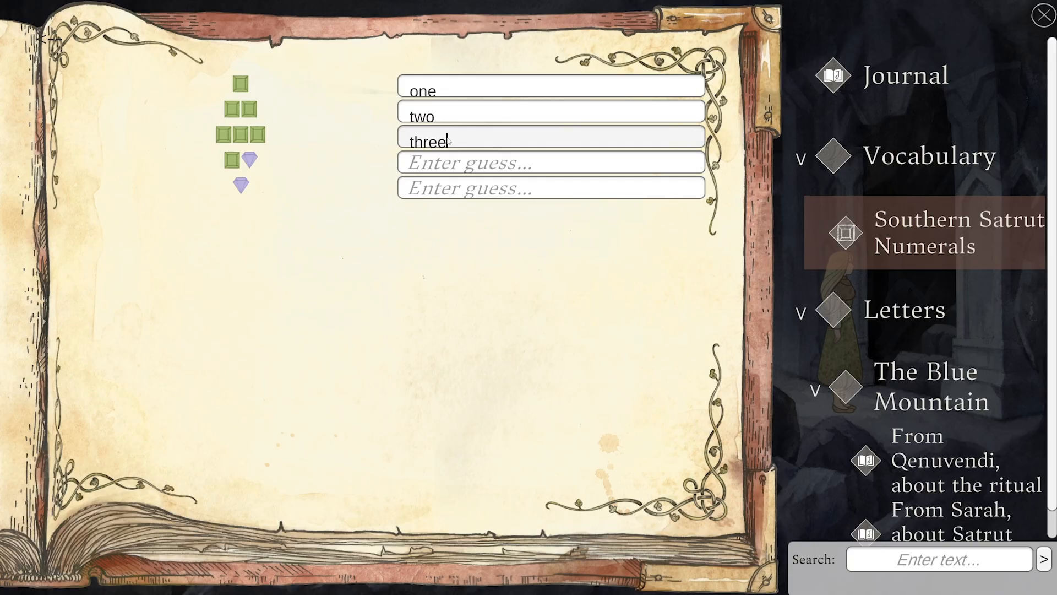